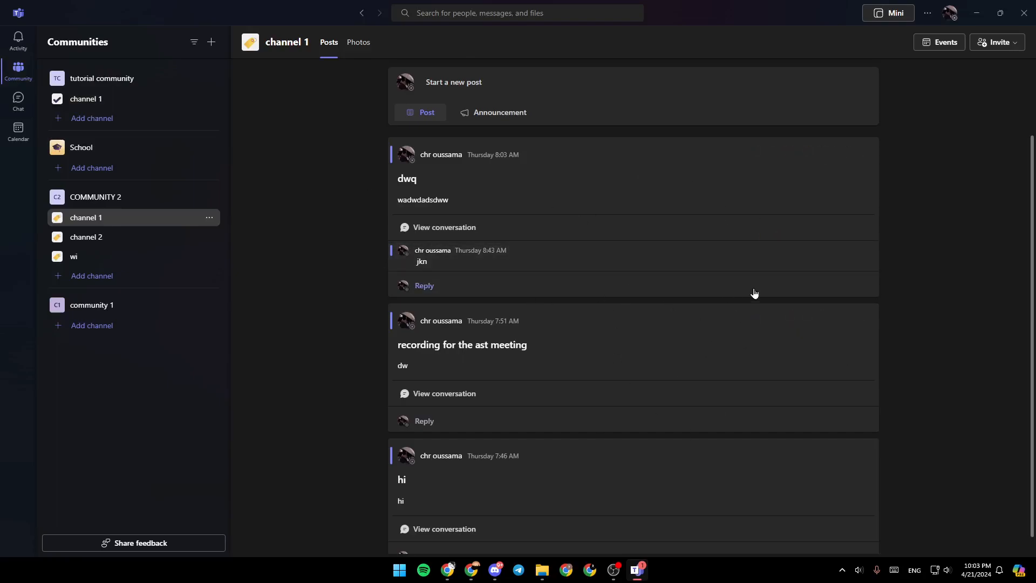
mouse_move(4, 168)
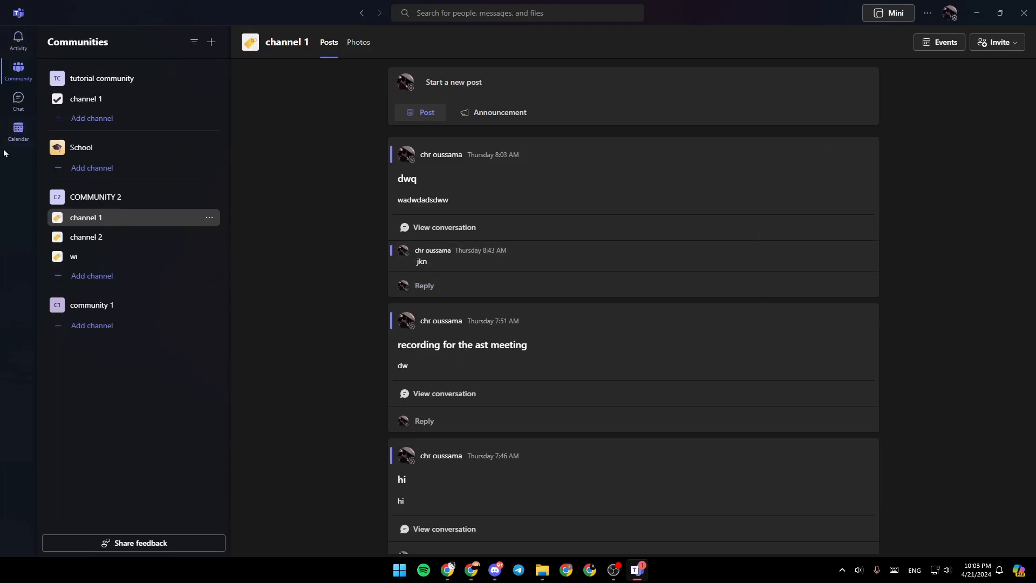
mouse_move(259, 288)
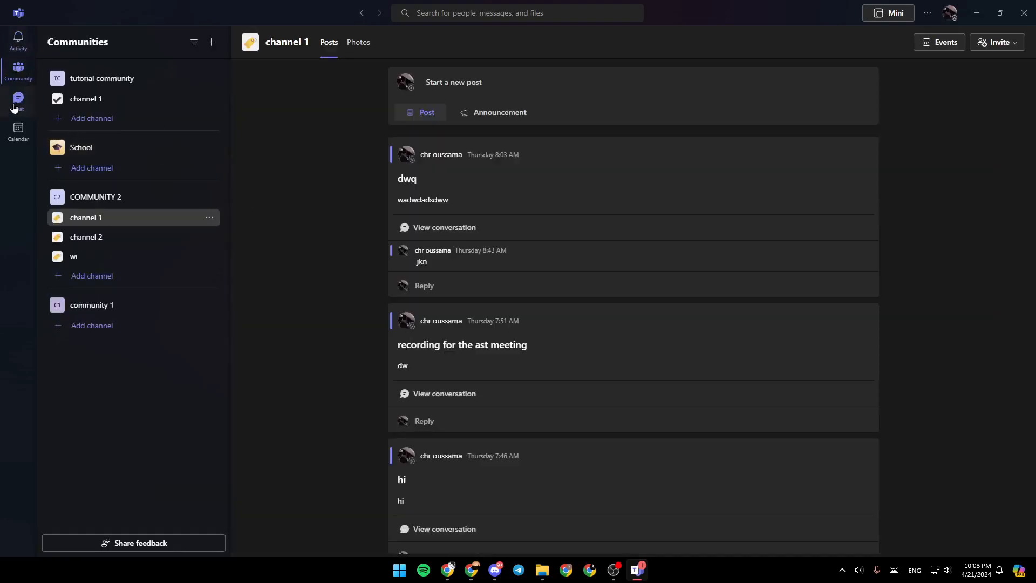
- Show the April 2024 calendar, then open and close the join-by-meeting-ID form without joining
left_click(19, 130)
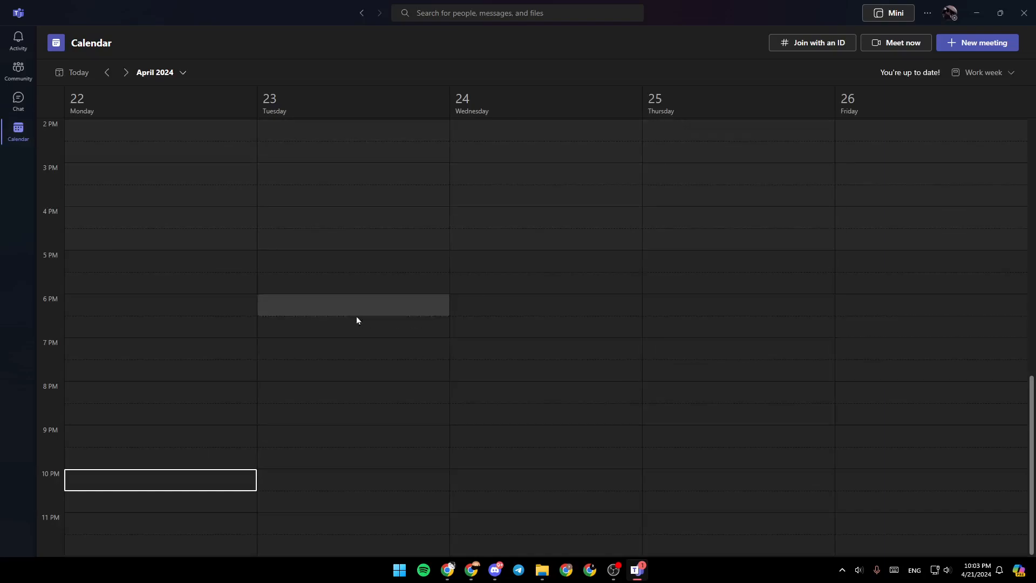
mouse_move(607, 412)
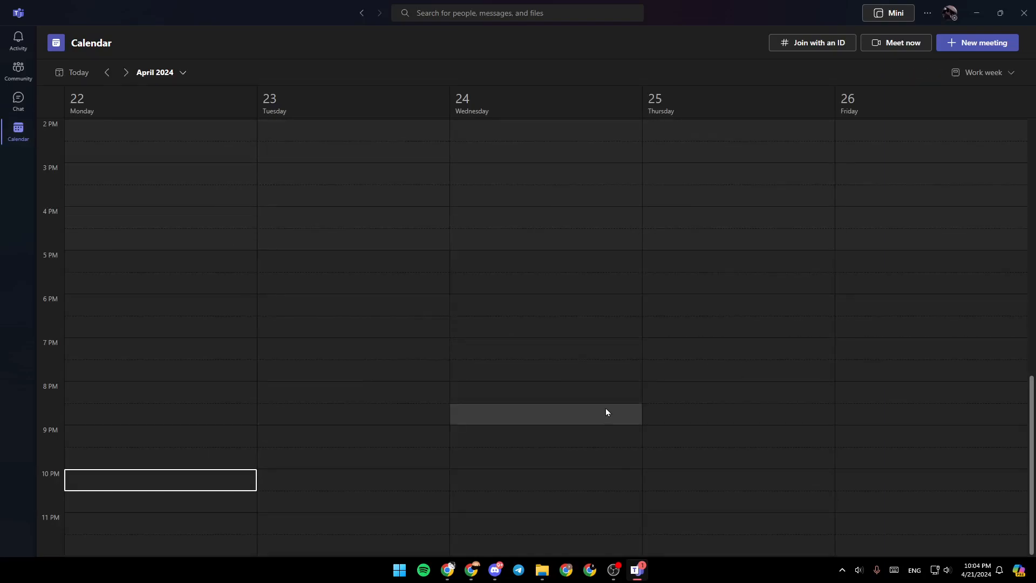
mouse_move(811, 79)
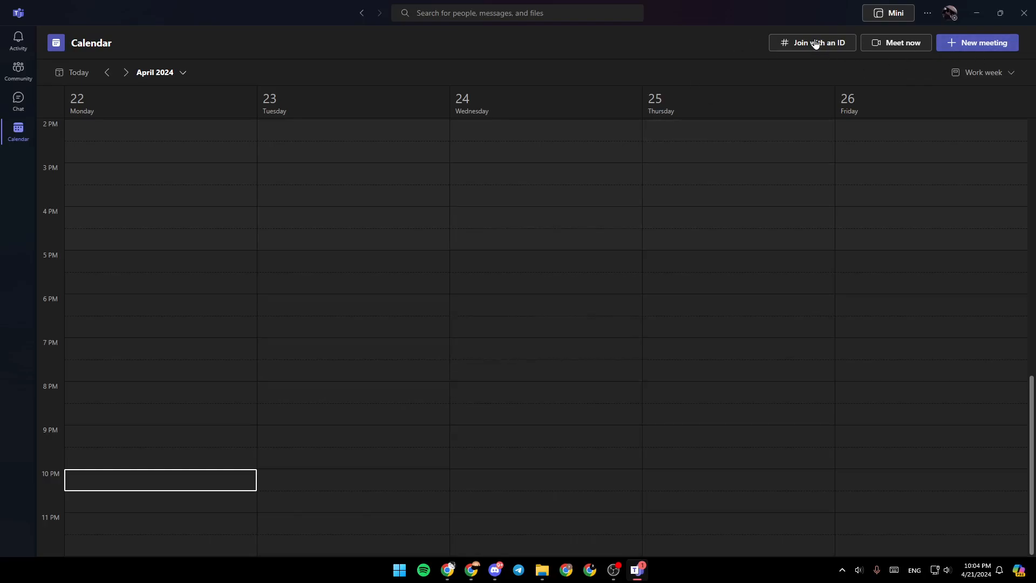
left_click(813, 43)
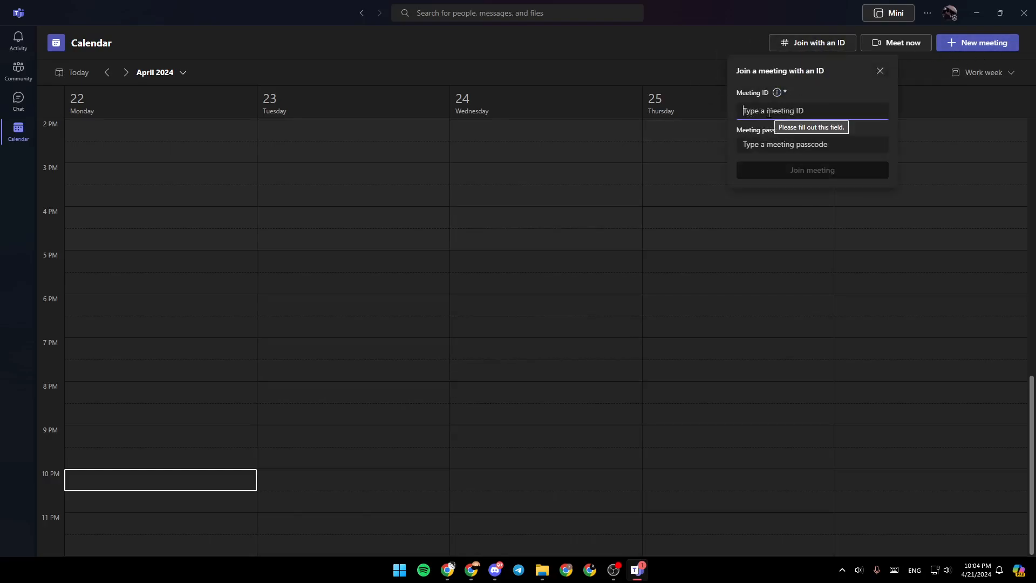
left_click(812, 144)
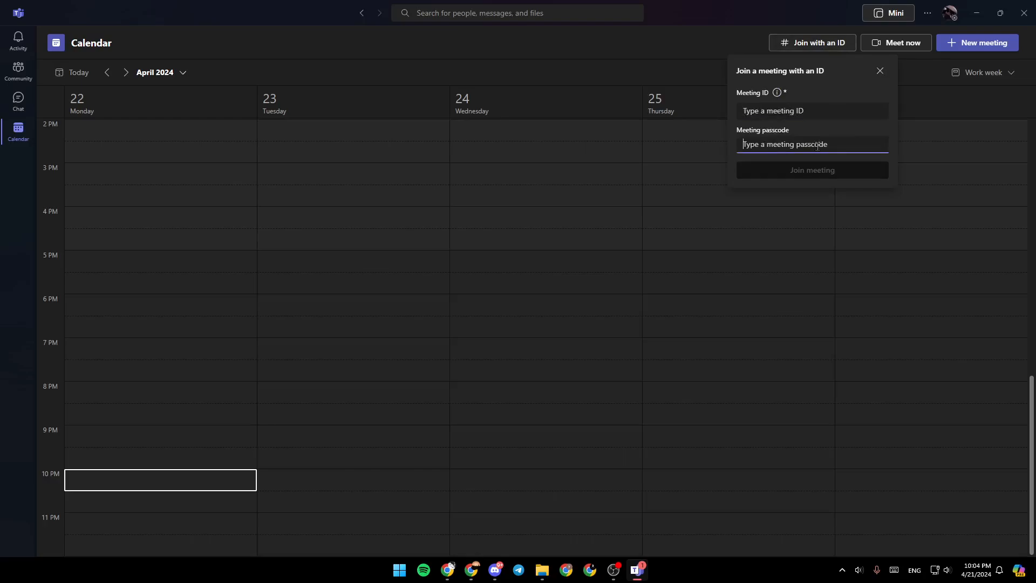
left_click(879, 71)
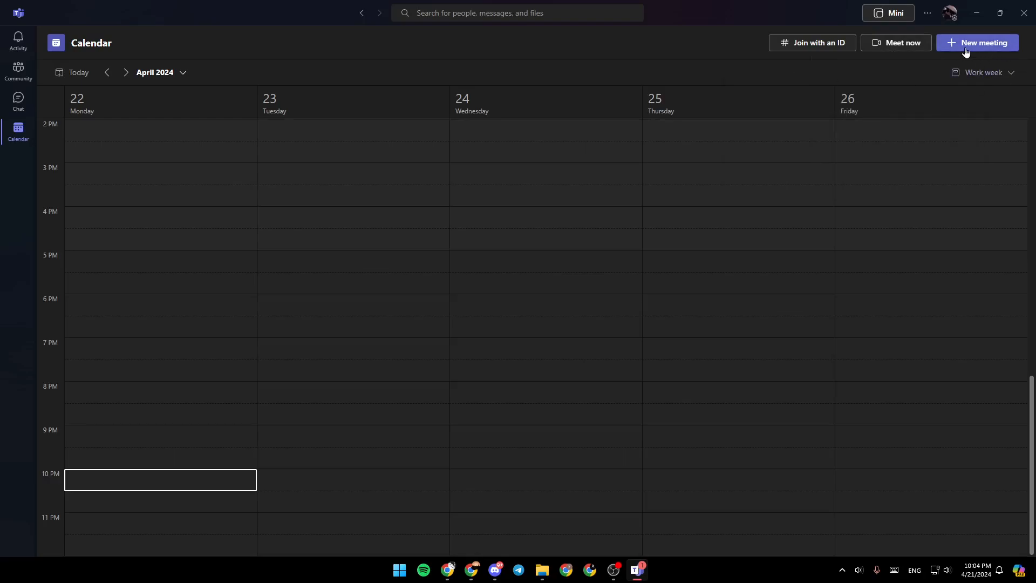
left_click(983, 43)
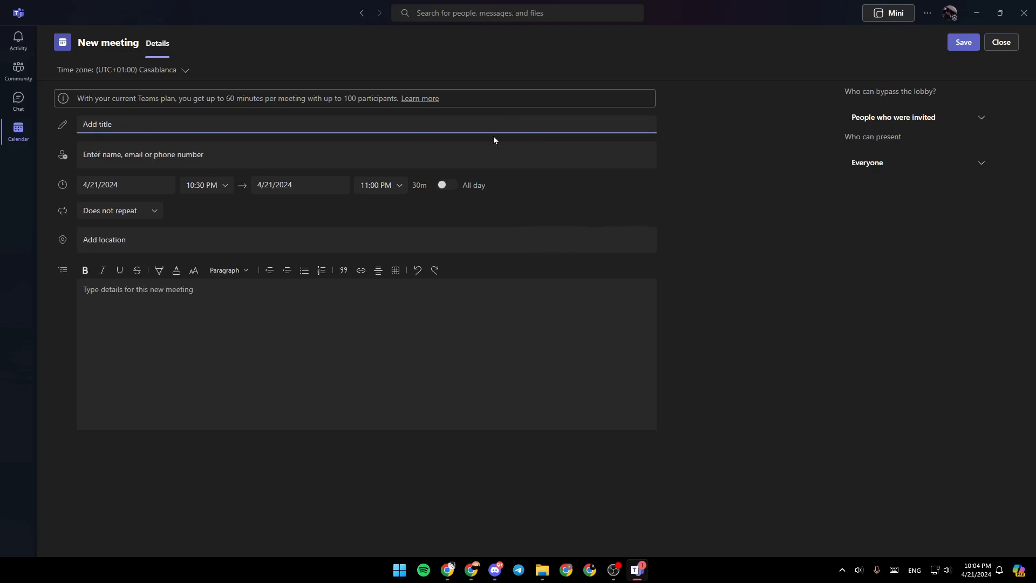
left_click(165, 155)
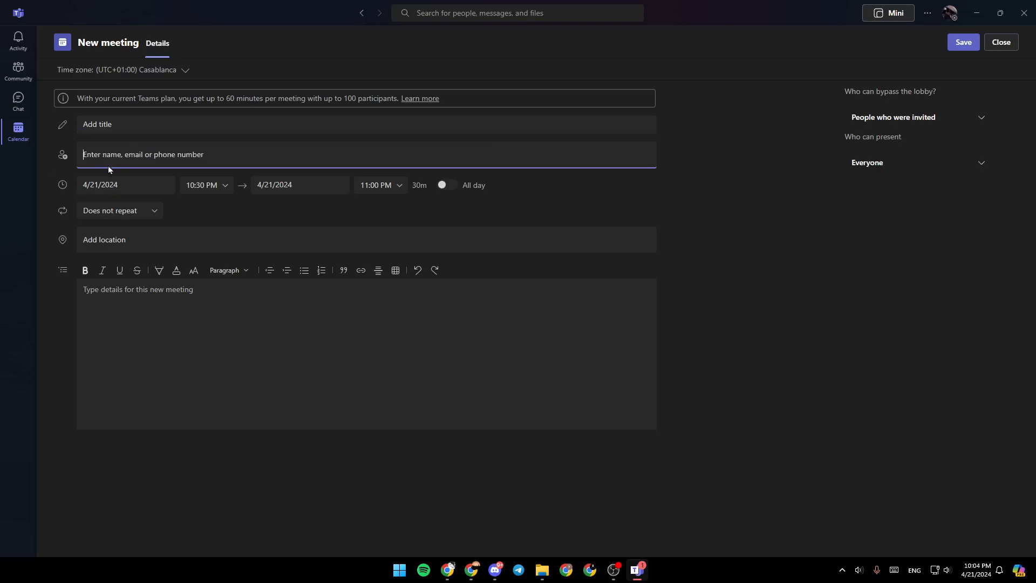
mouse_move(229, 156)
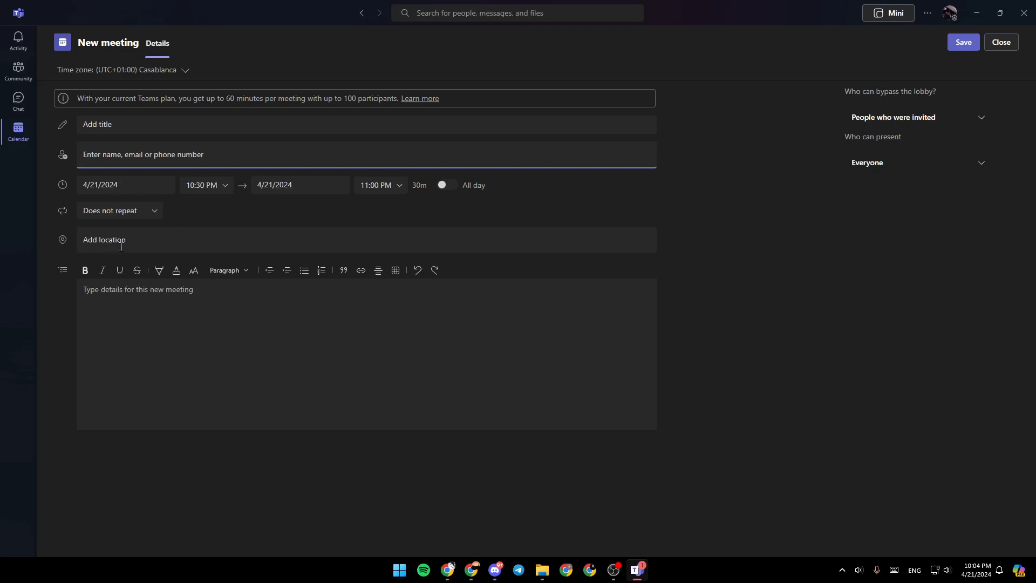
left_click(224, 240)
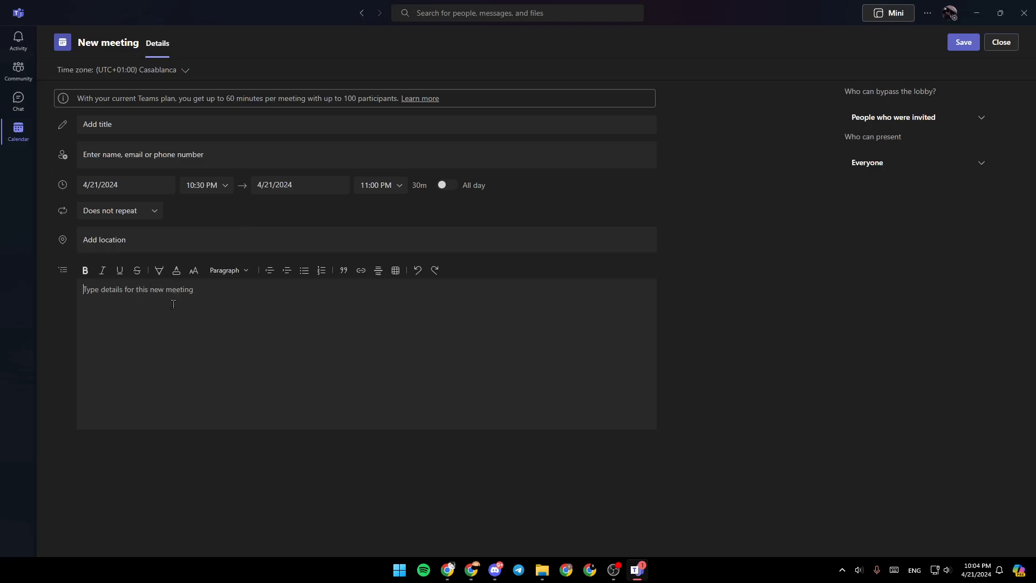
mouse_move(952, 37)
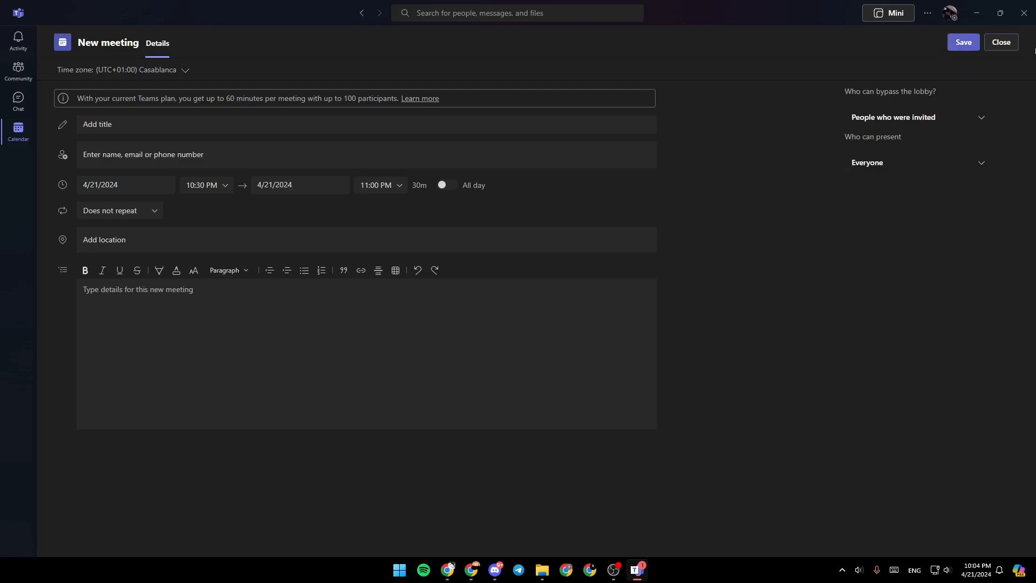
mouse_move(642, 291)
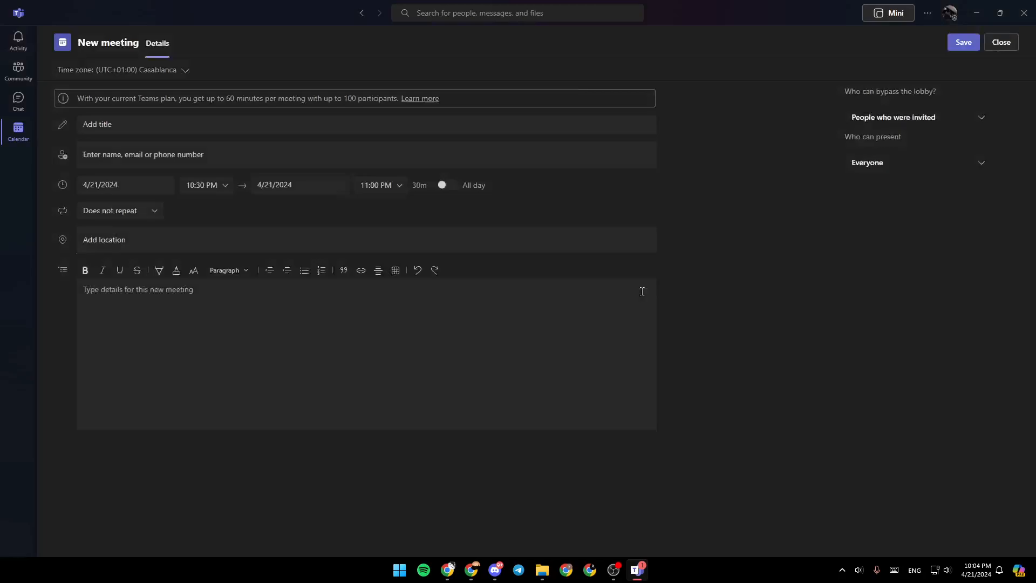
left_click(904, 42)
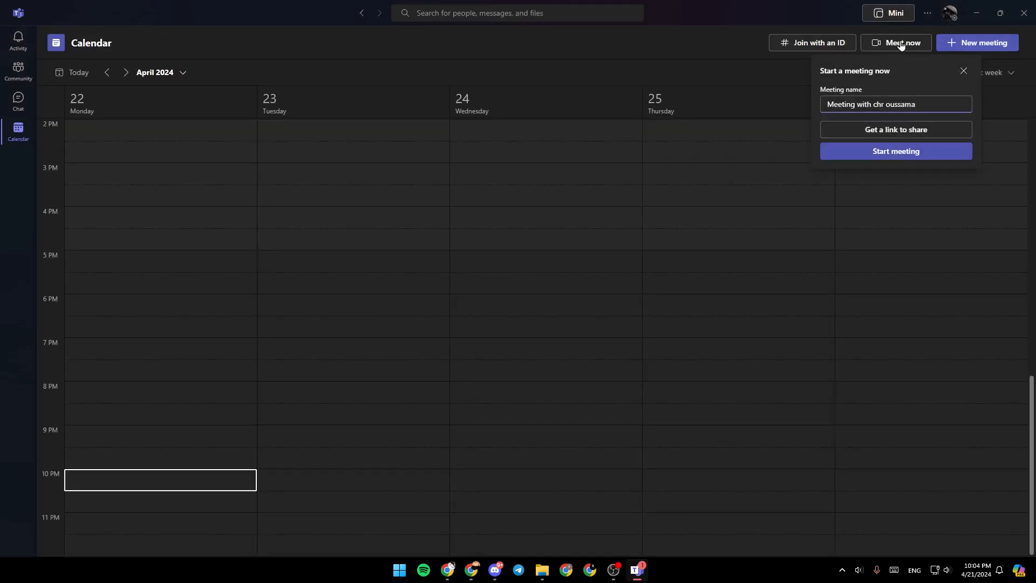
mouse_move(817, 130)
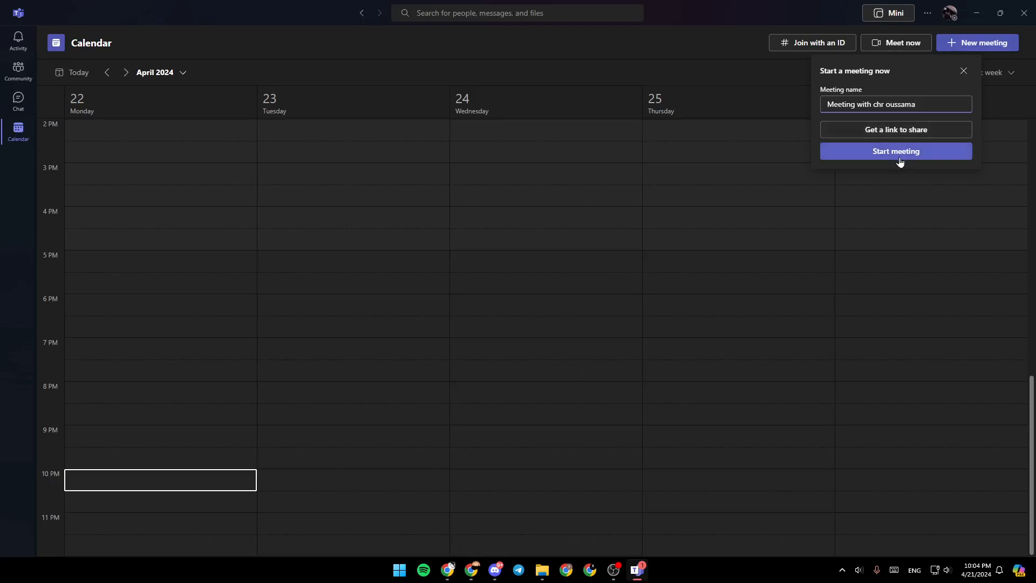
- Start the instant meeting named 'Meeting with chr oussama'
left_click(896, 151)
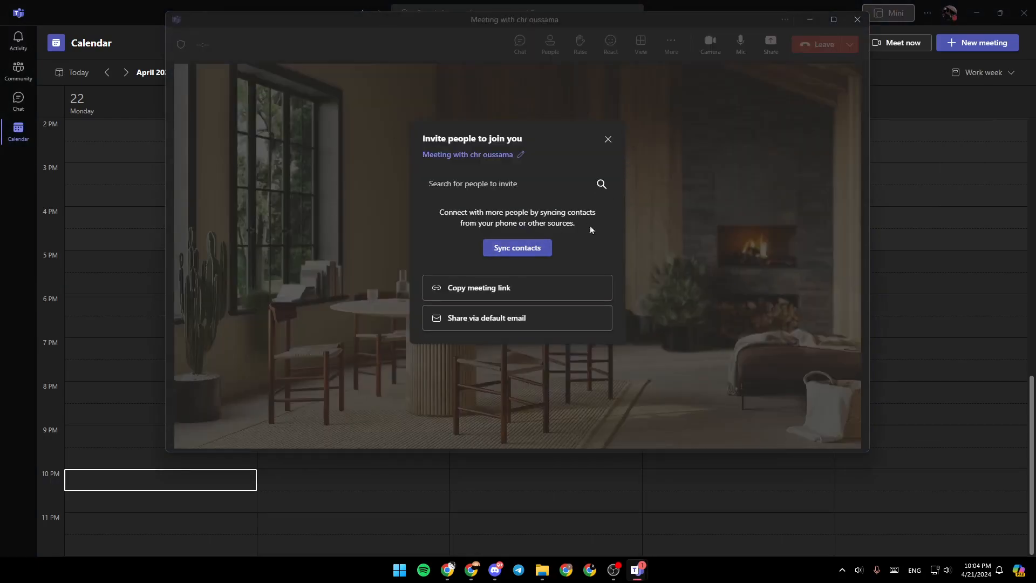
mouse_move(686, 113)
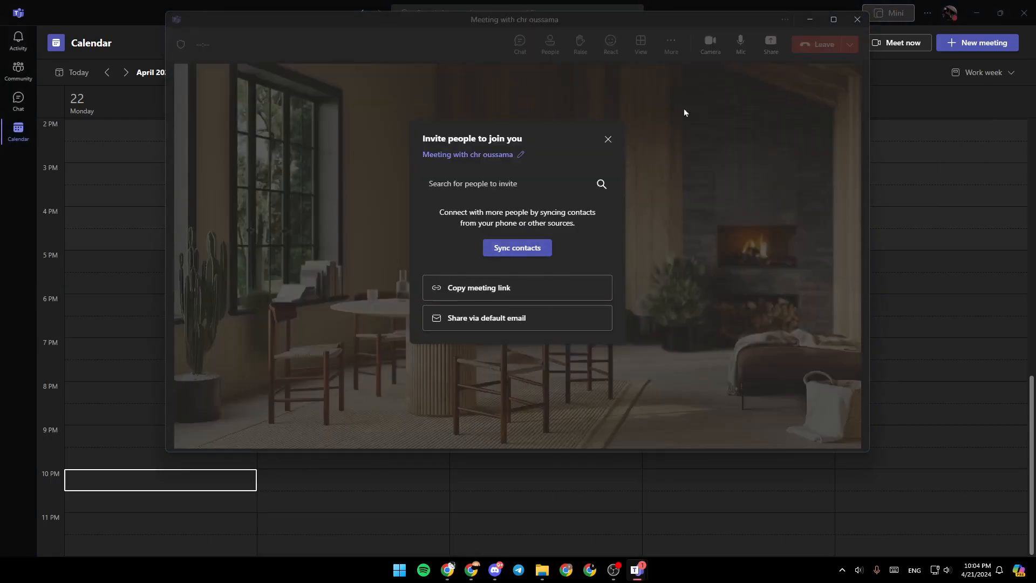
- Review the meeting link and email sharing options, then dismiss the invite-people prompt
double_click(439, 138)
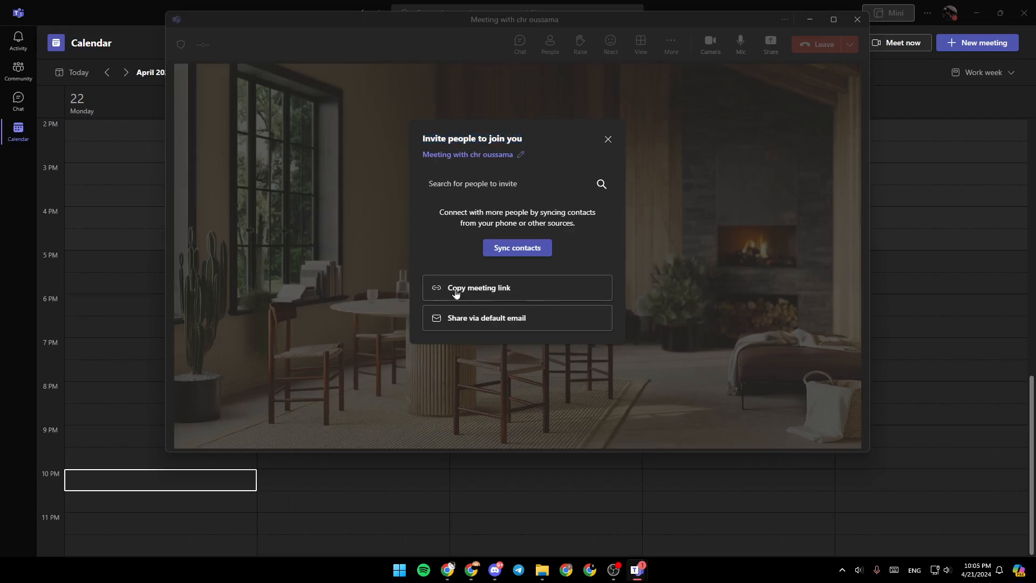
mouse_move(525, 293)
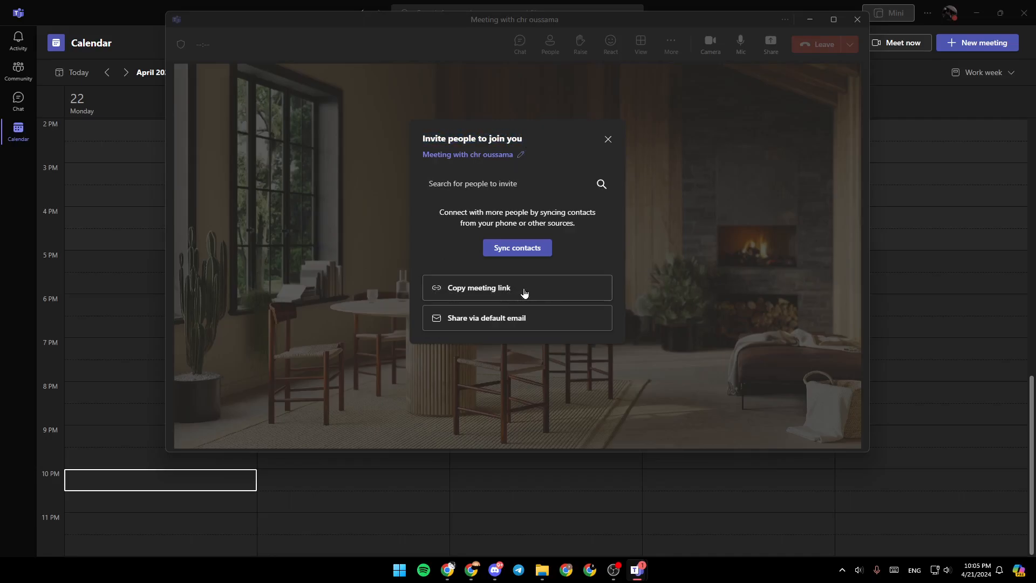
mouse_move(510, 322)
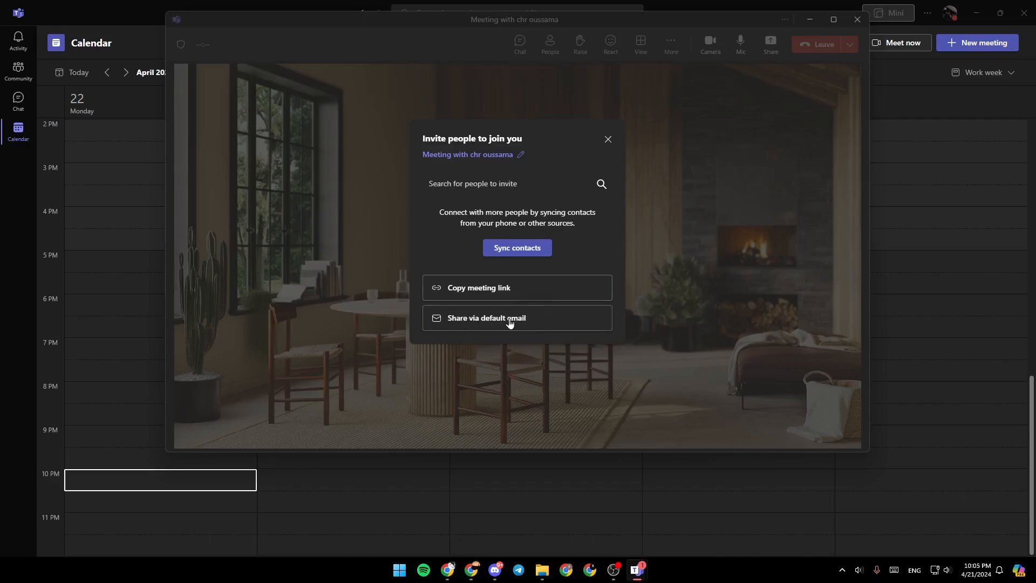
mouse_move(483, 308)
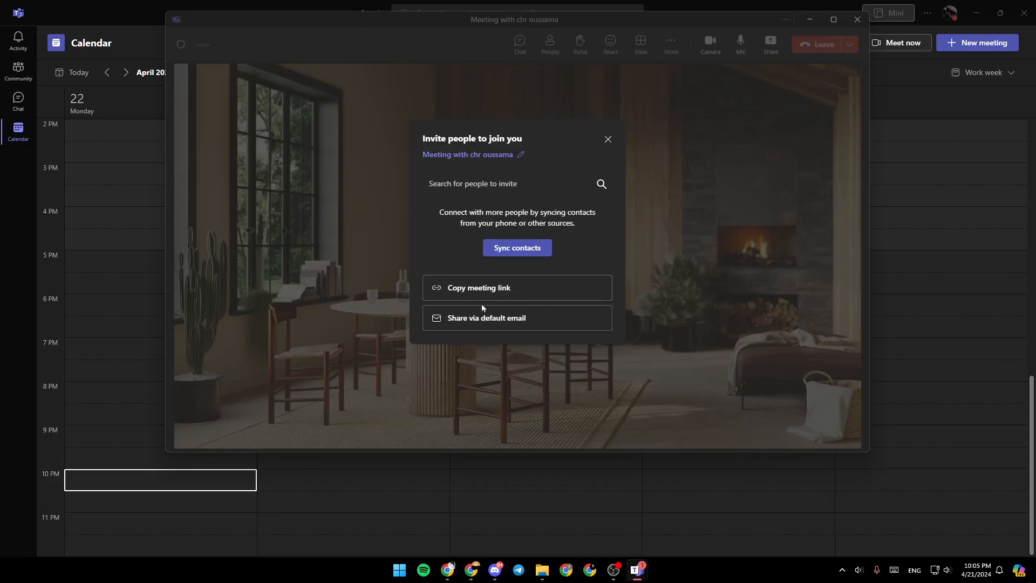
left_click(607, 139)
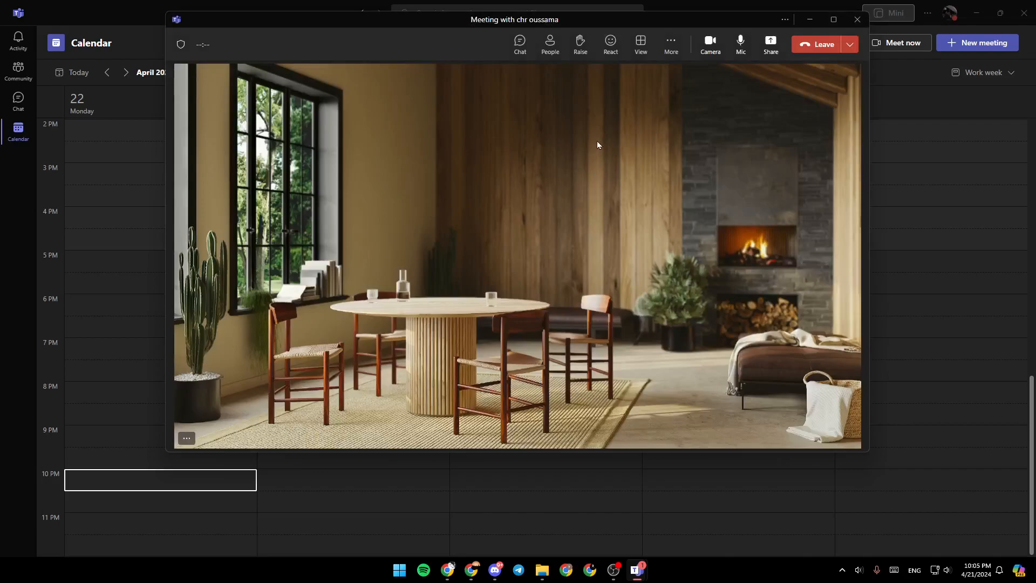
mouse_move(610, 196)
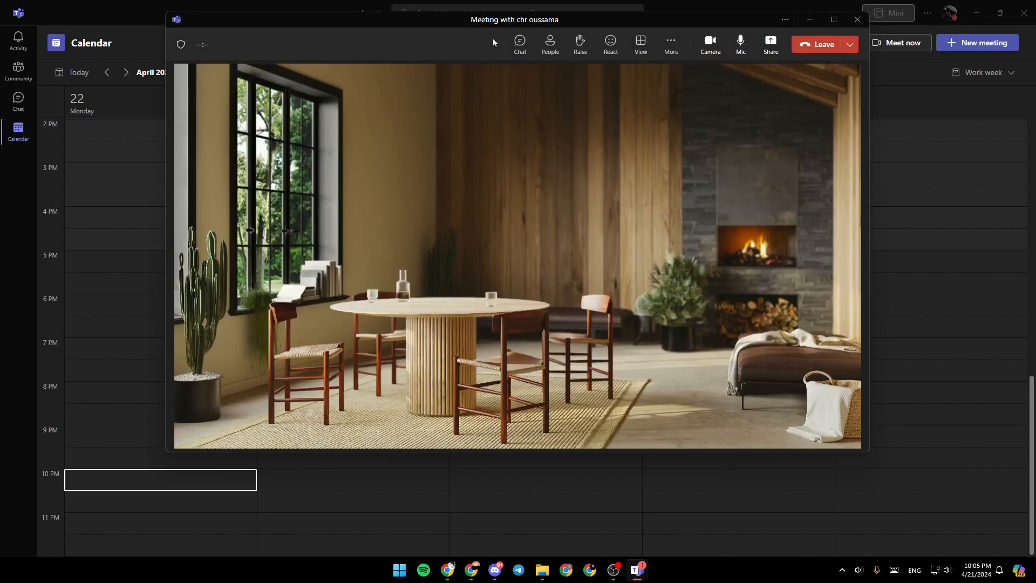
- Check the participant list, reopen and close the invite prompt, and turn off the camera
left_click(550, 43)
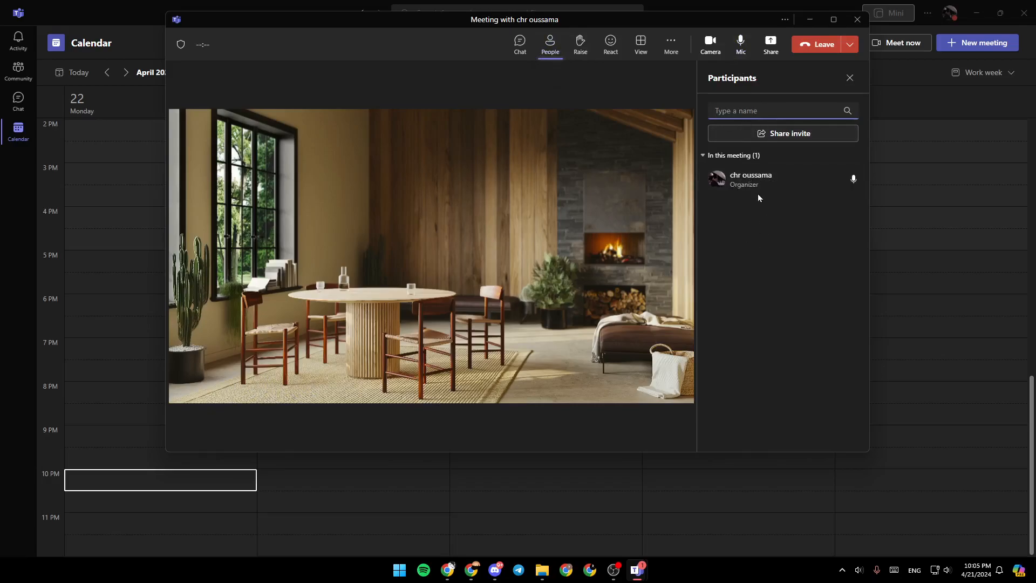
mouse_move(783, 140)
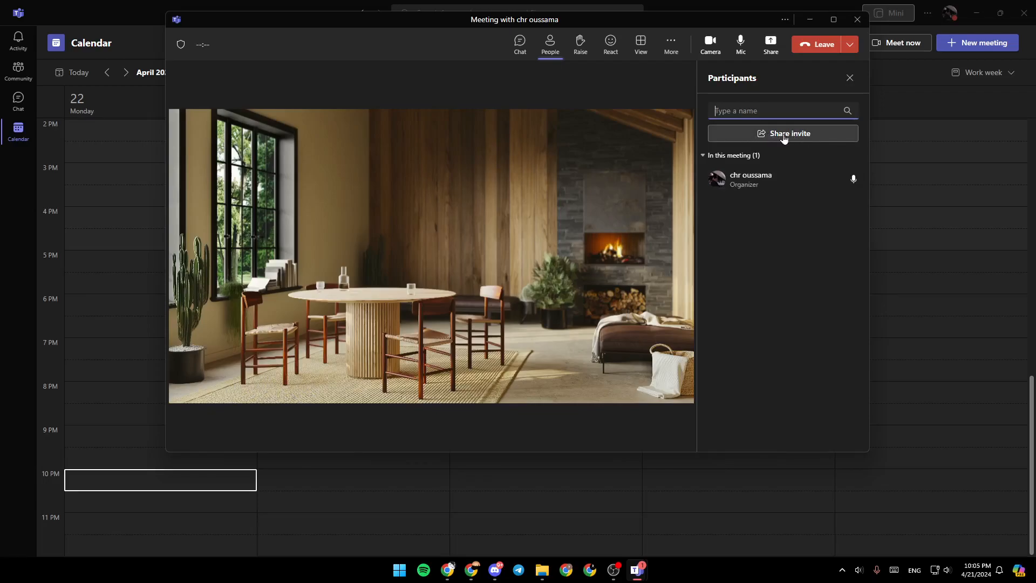
left_click(783, 134)
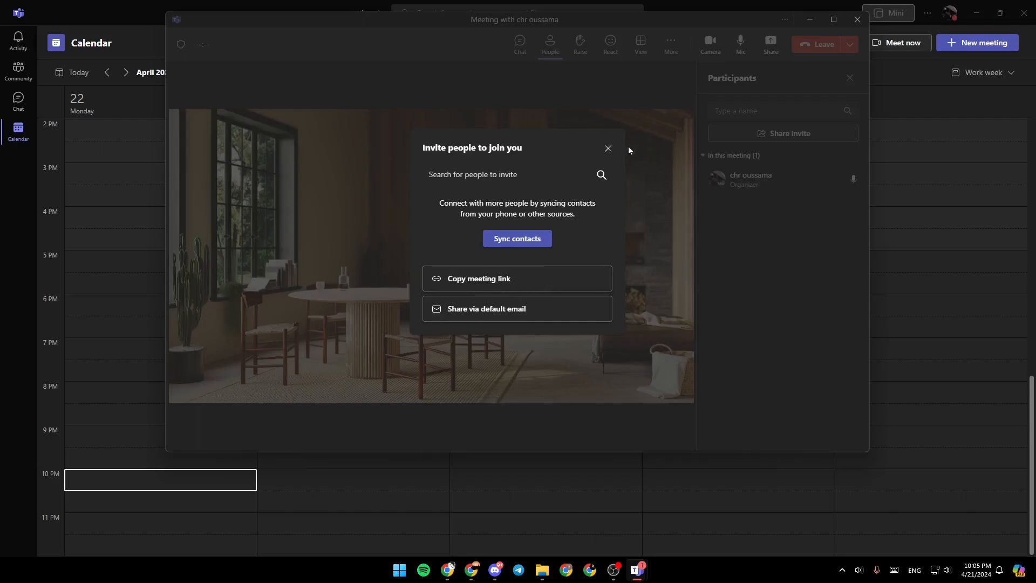
left_click(607, 148)
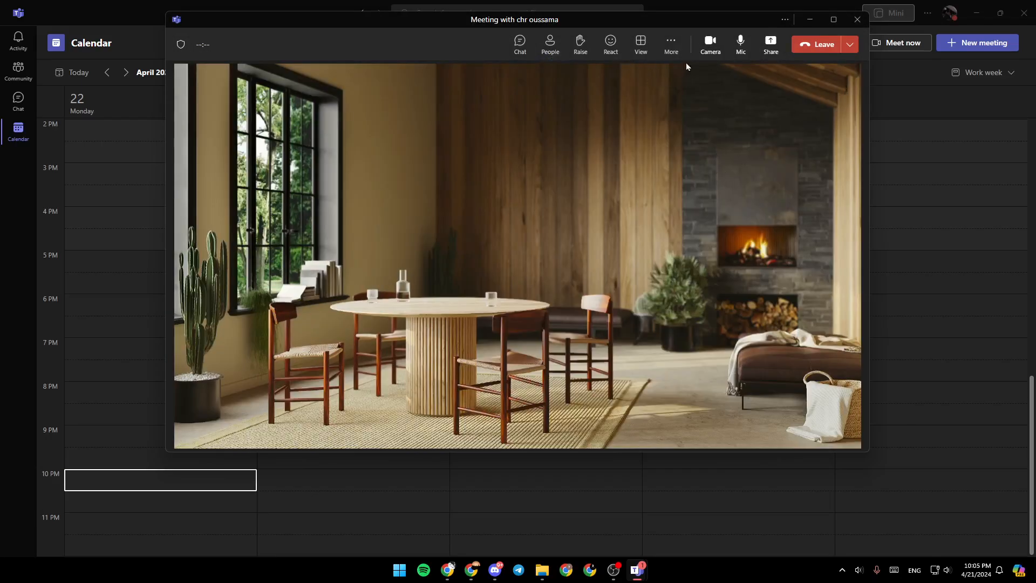
left_click(711, 41)
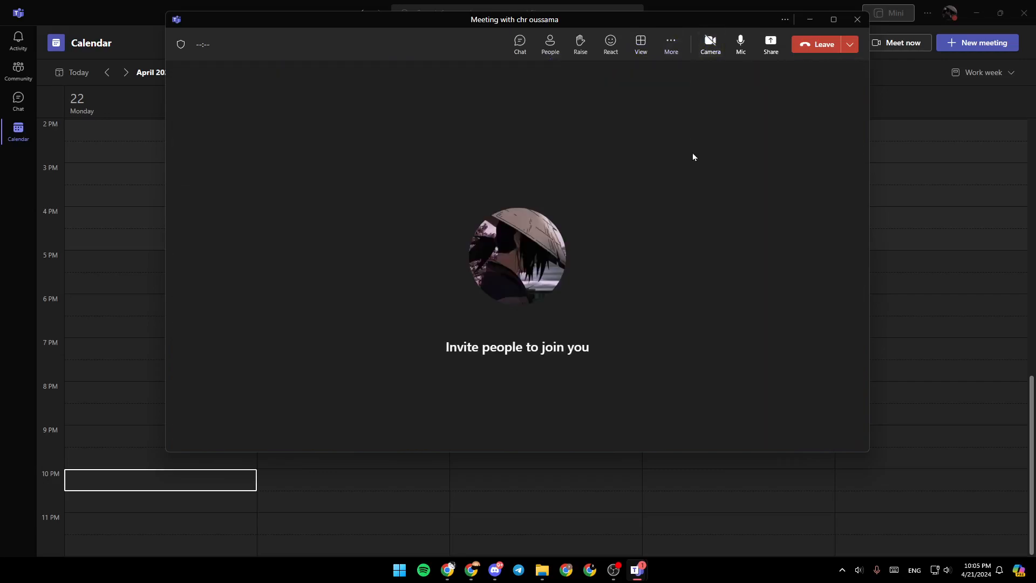